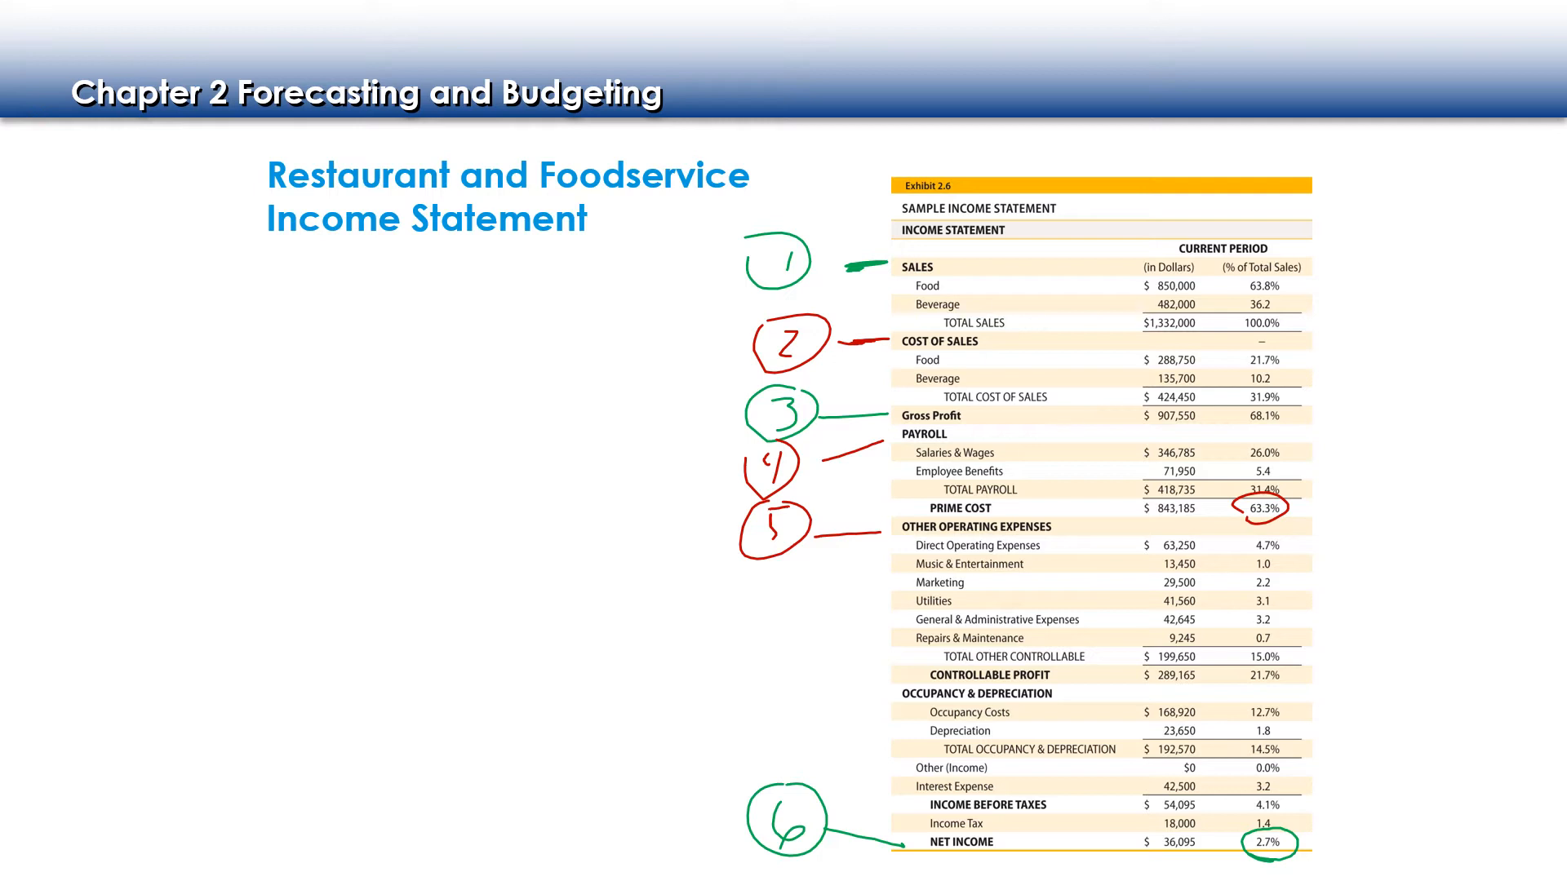
- Advance to the income statement exhibit slide for annotating its sections
key(Right)
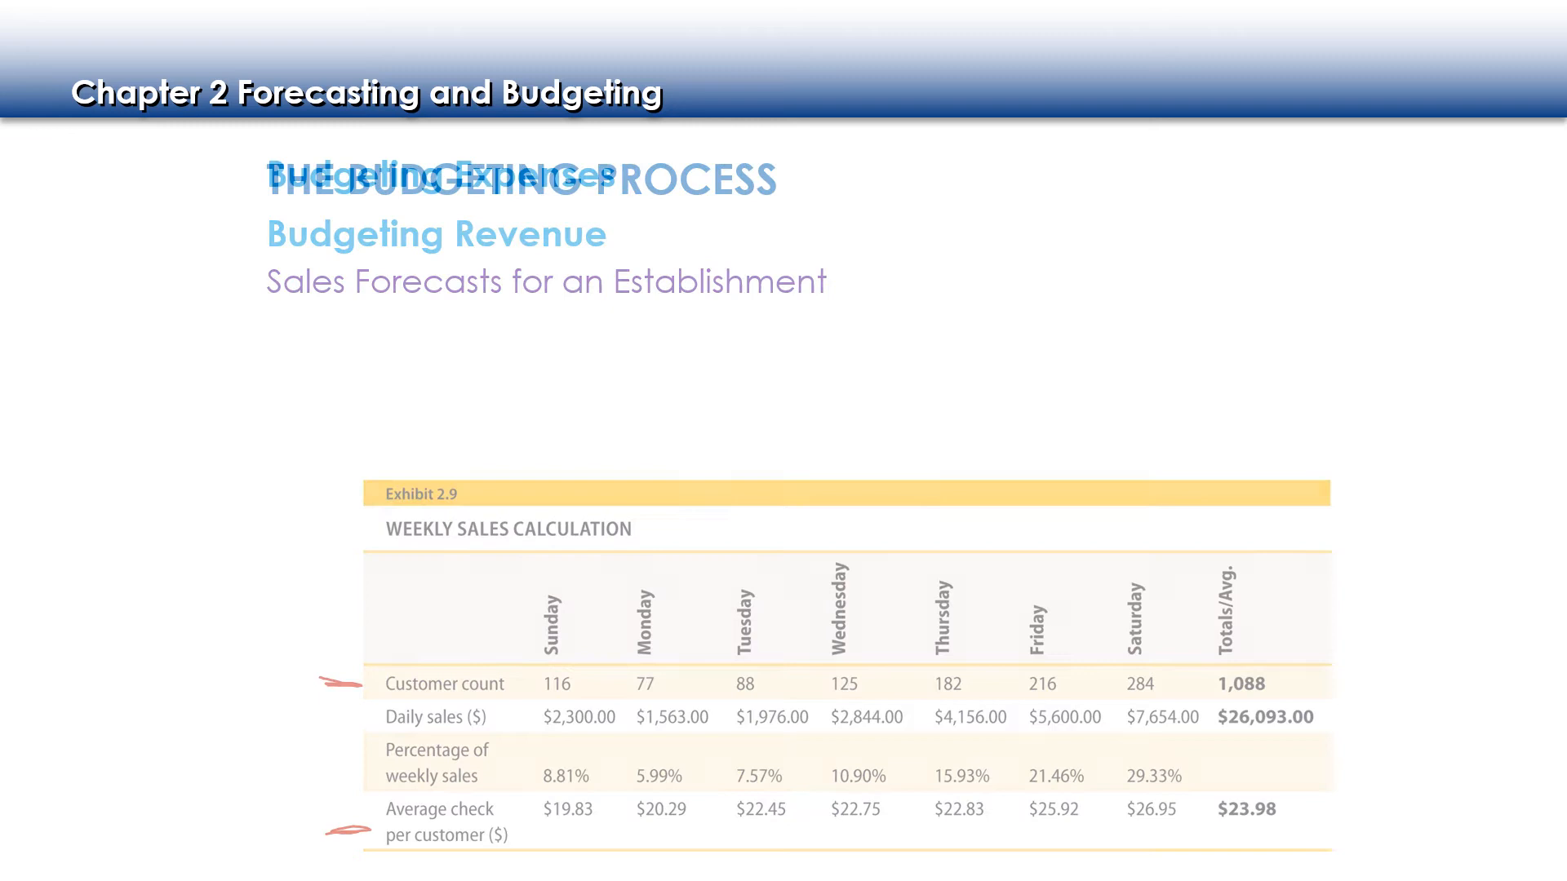
- Advance from the weekly sales calculation slide to the Budgeting Expenses slide
key(right)
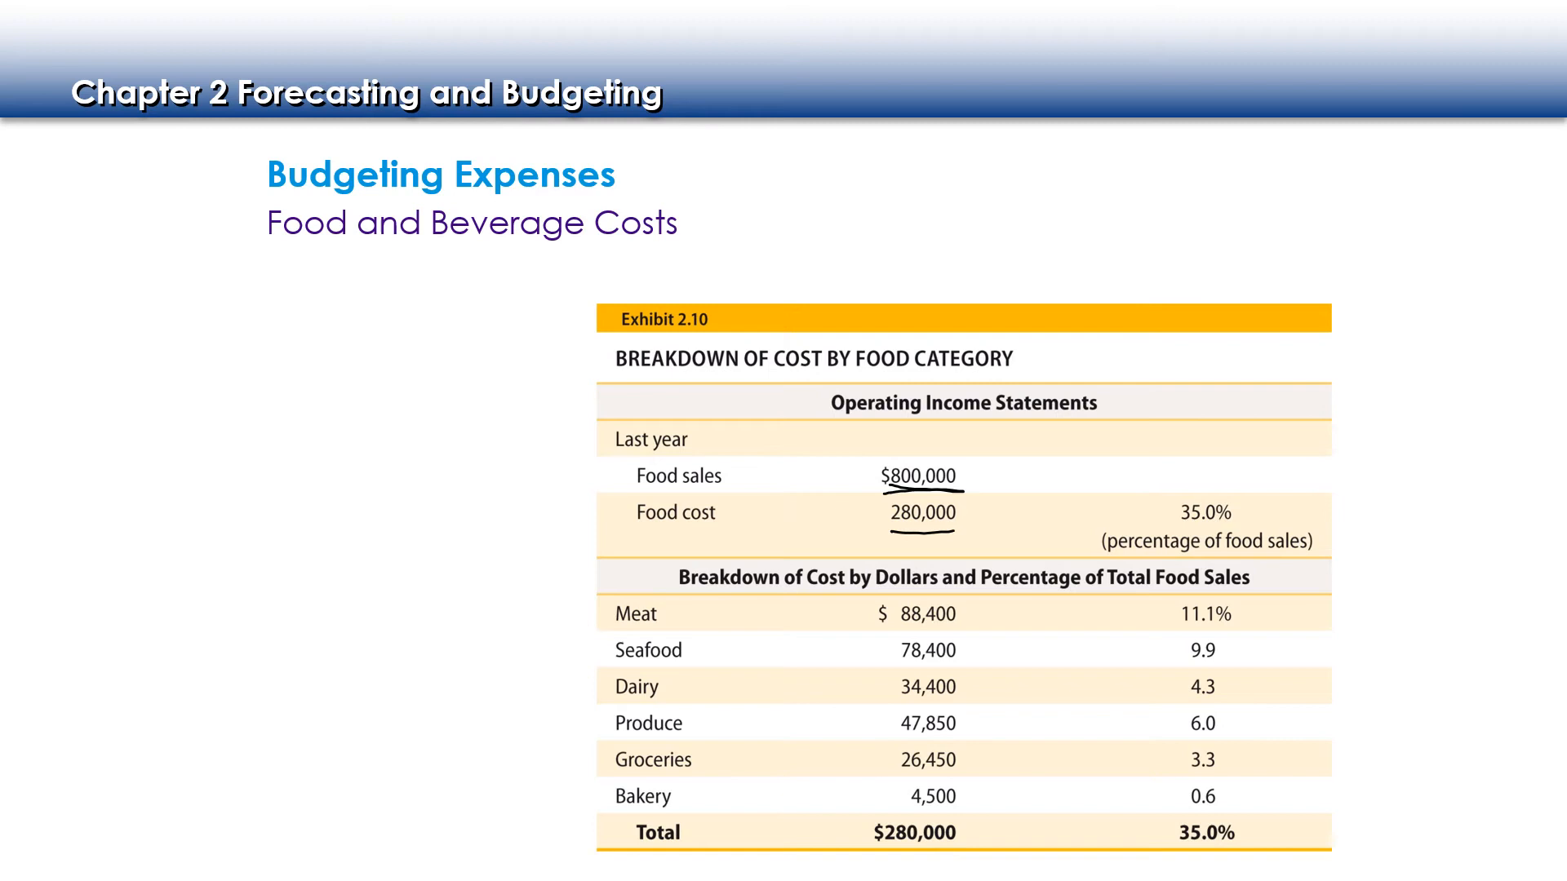
- Underline last year's $800,000 food sales figure with red ink
drag(1169, 520, 1264, 515)
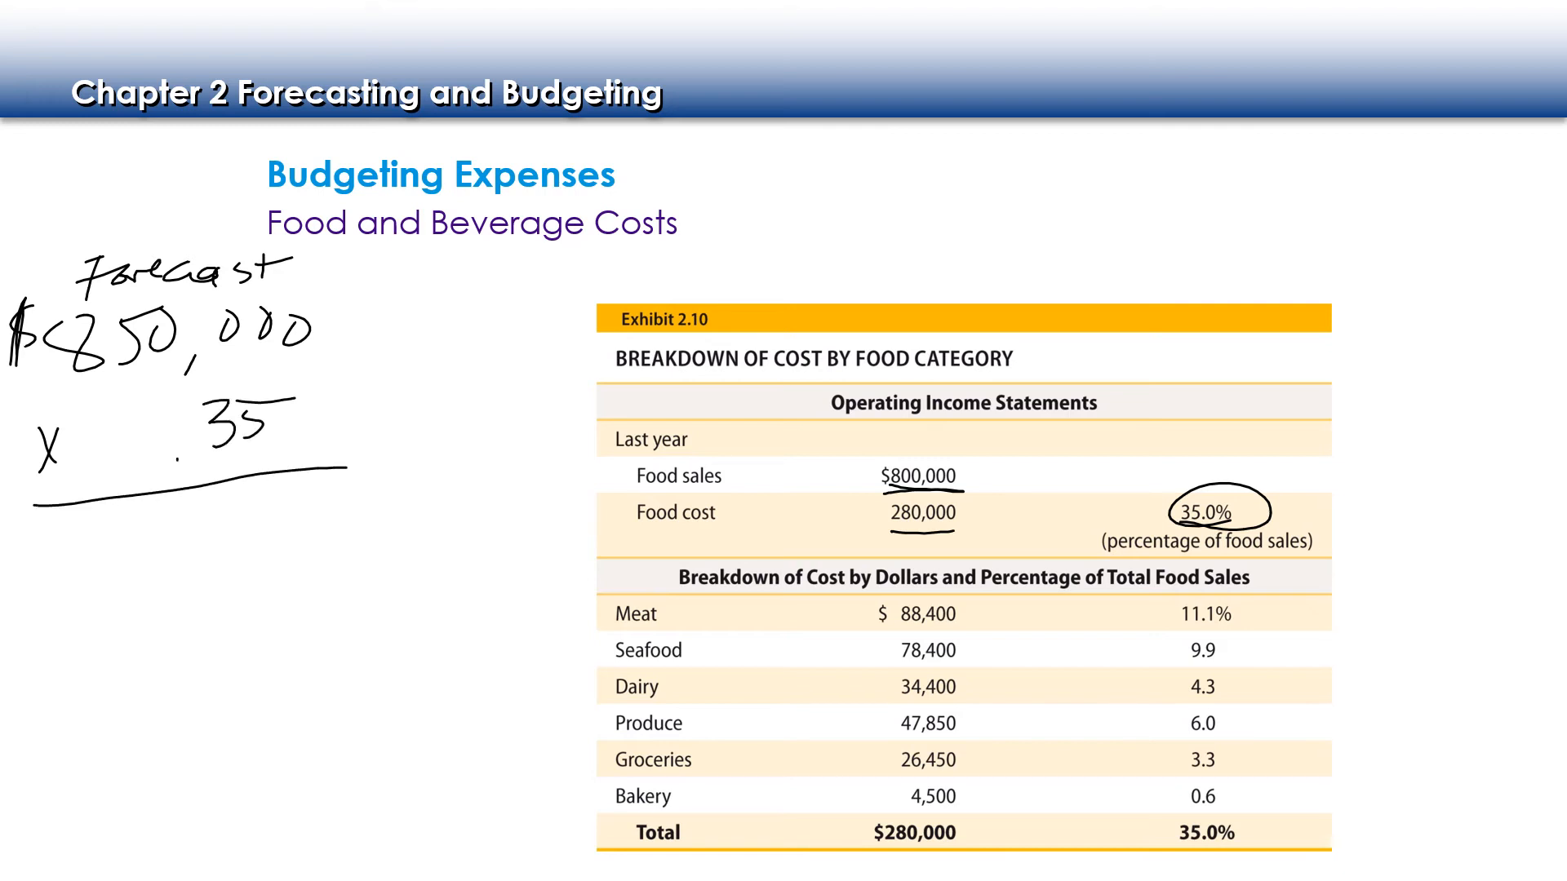
- Circle the Meat through Groceries dollar cost amounts in the Exhibit 2.10 food cost table
drag(1488, 115, 1329, 409)
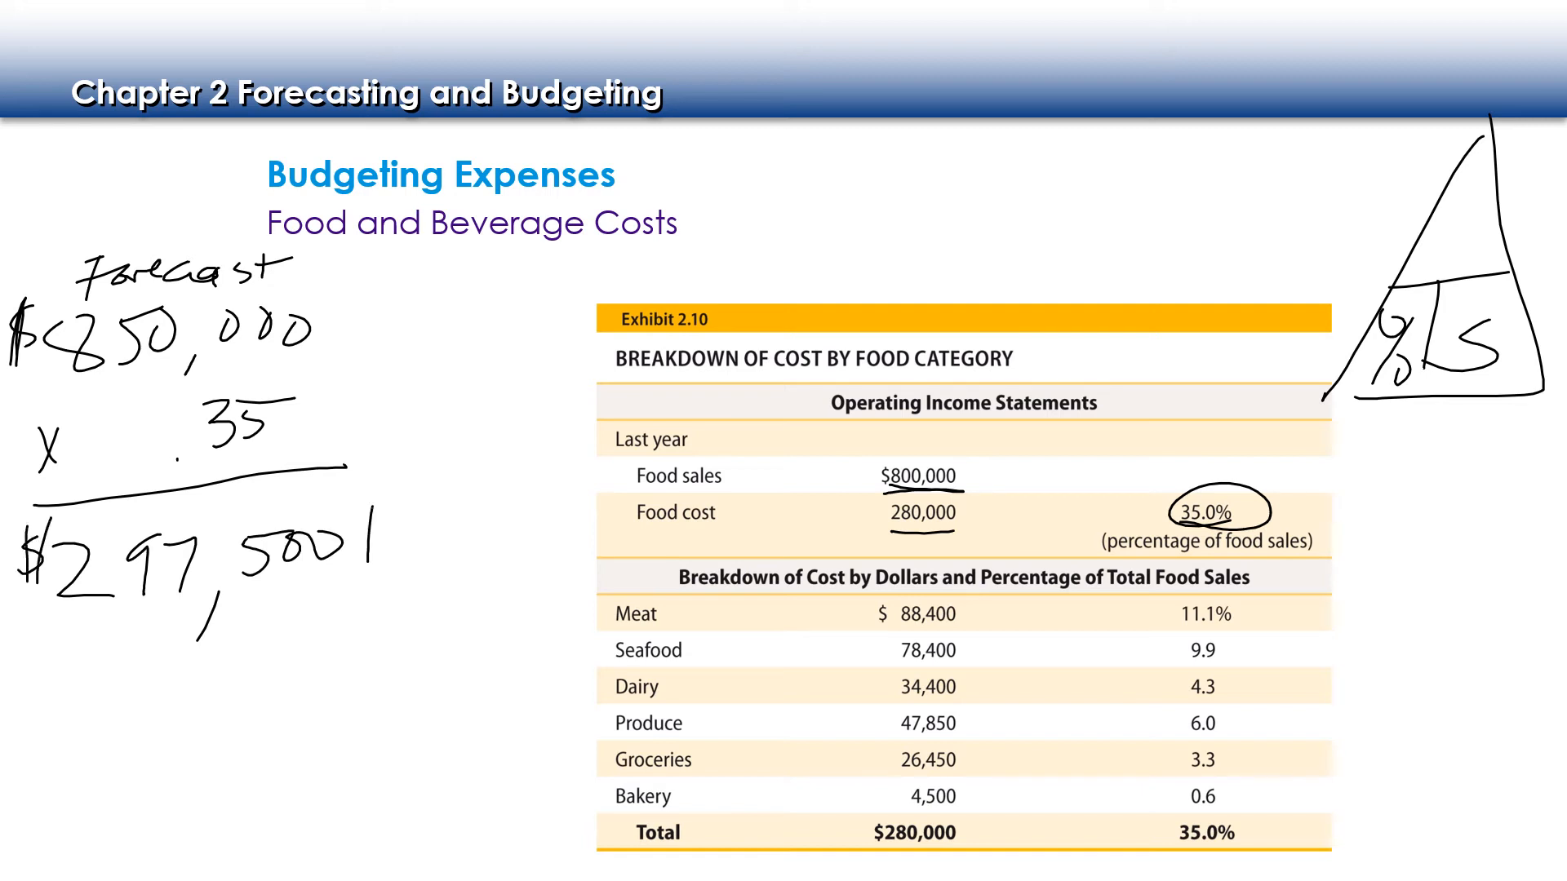
text(Budg)
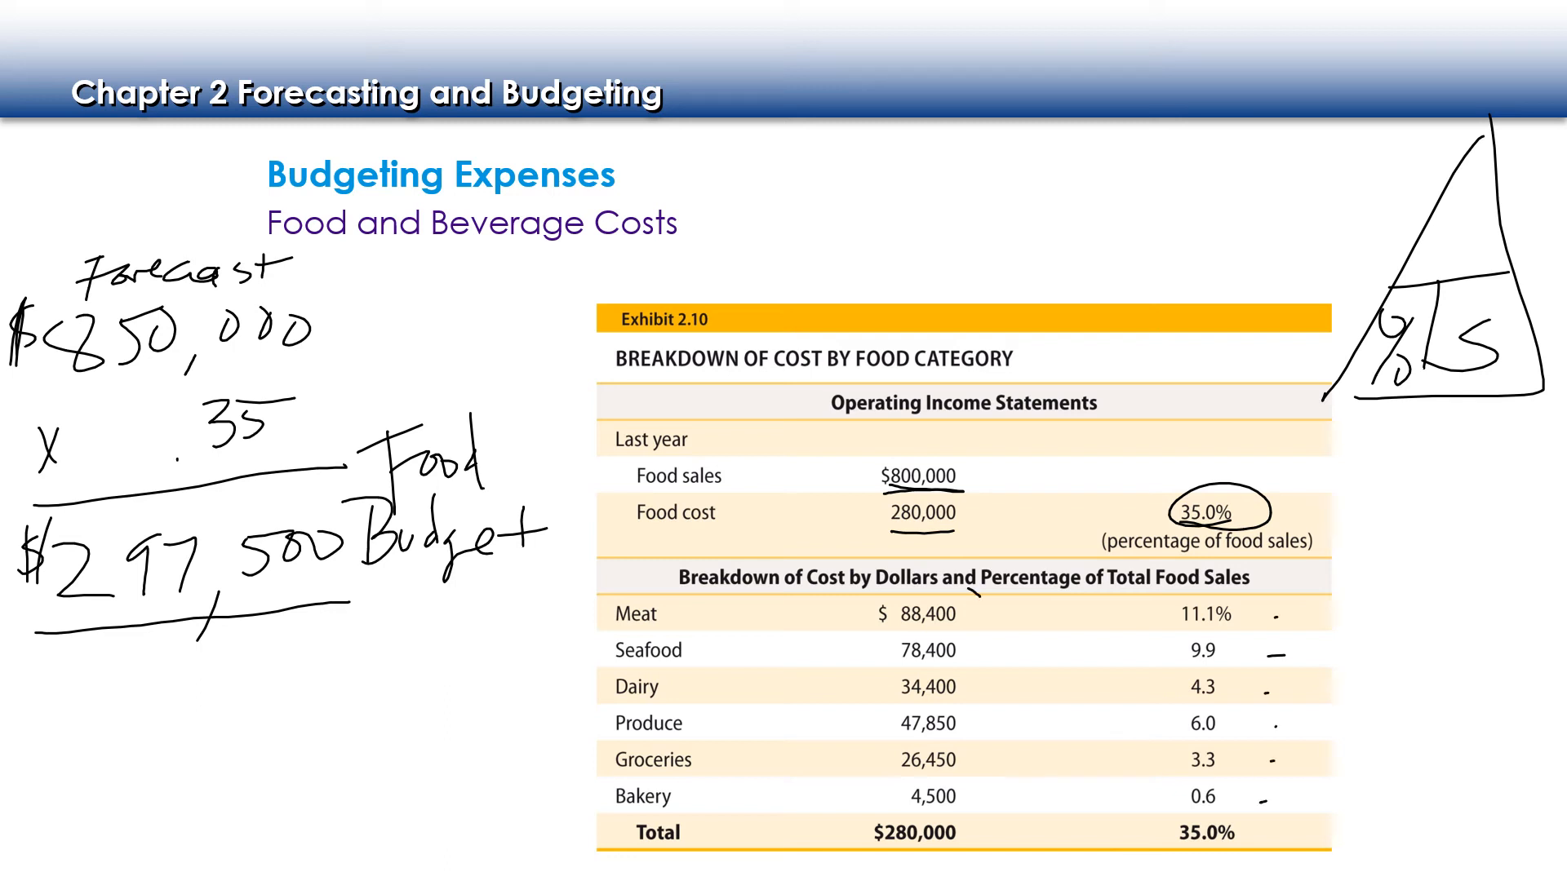
drag(929, 609, 929, 765)
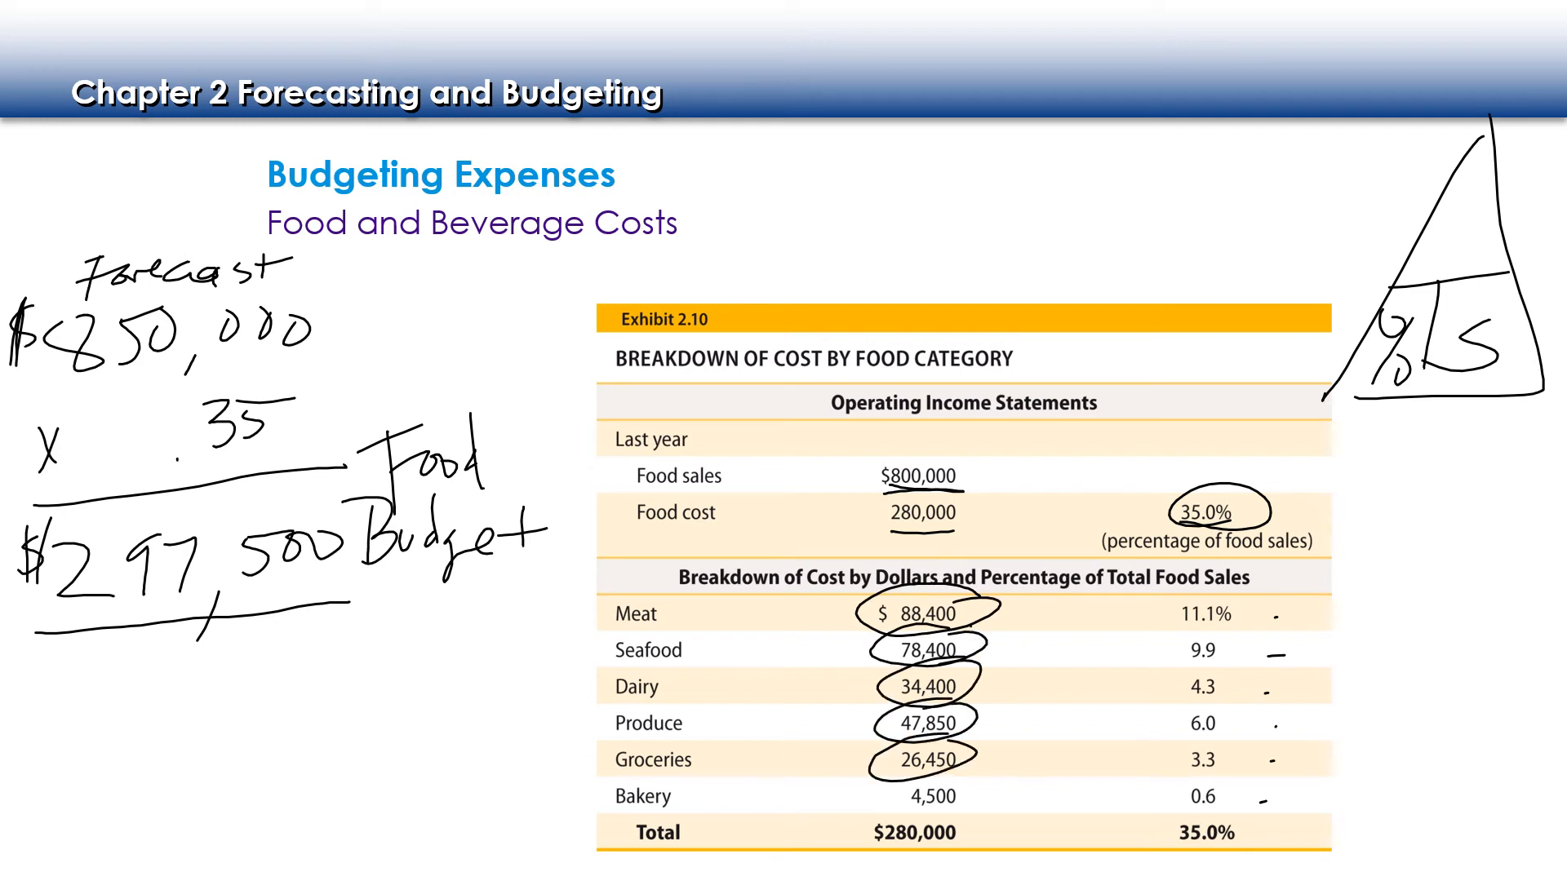
drag(880, 794, 979, 794)
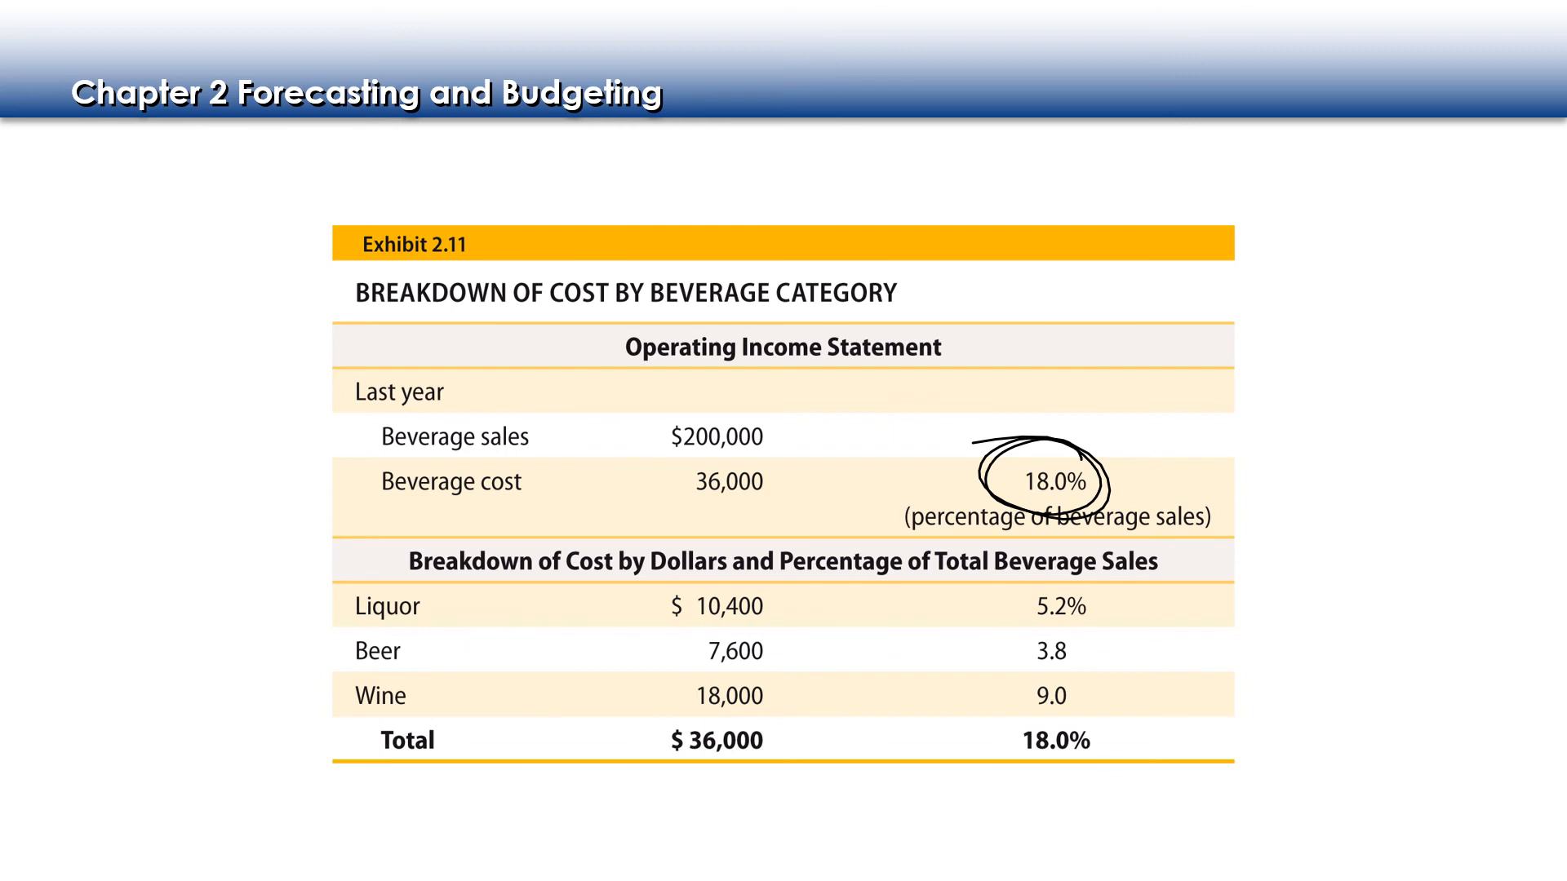
- Advance to the Budgeting Profit slide to annotate the Break-Even Point
key(Right)
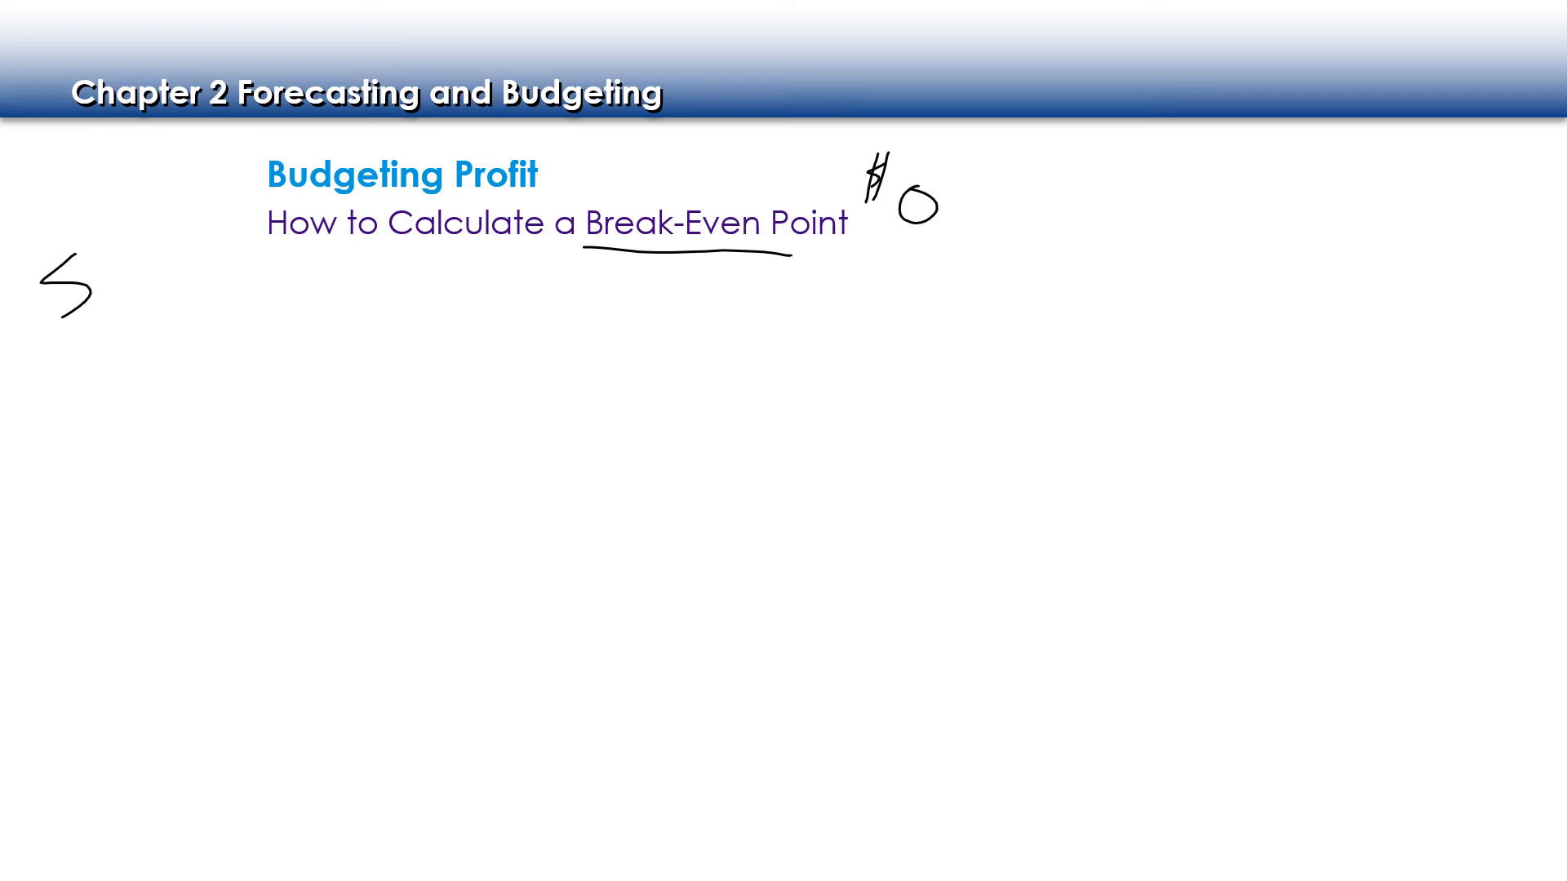